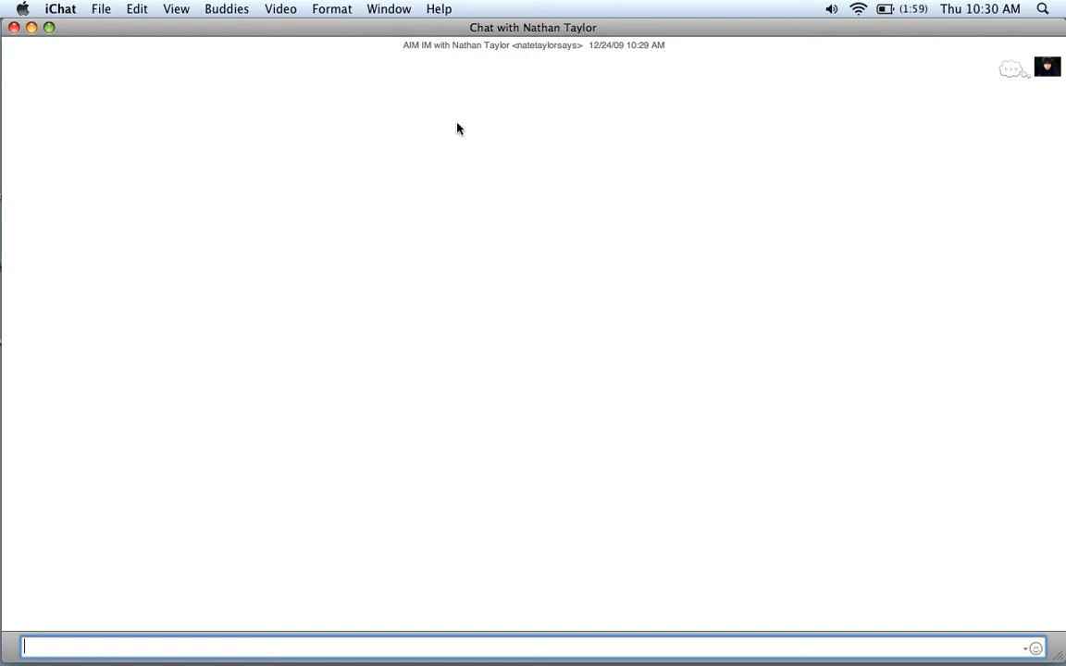
type("ww.")
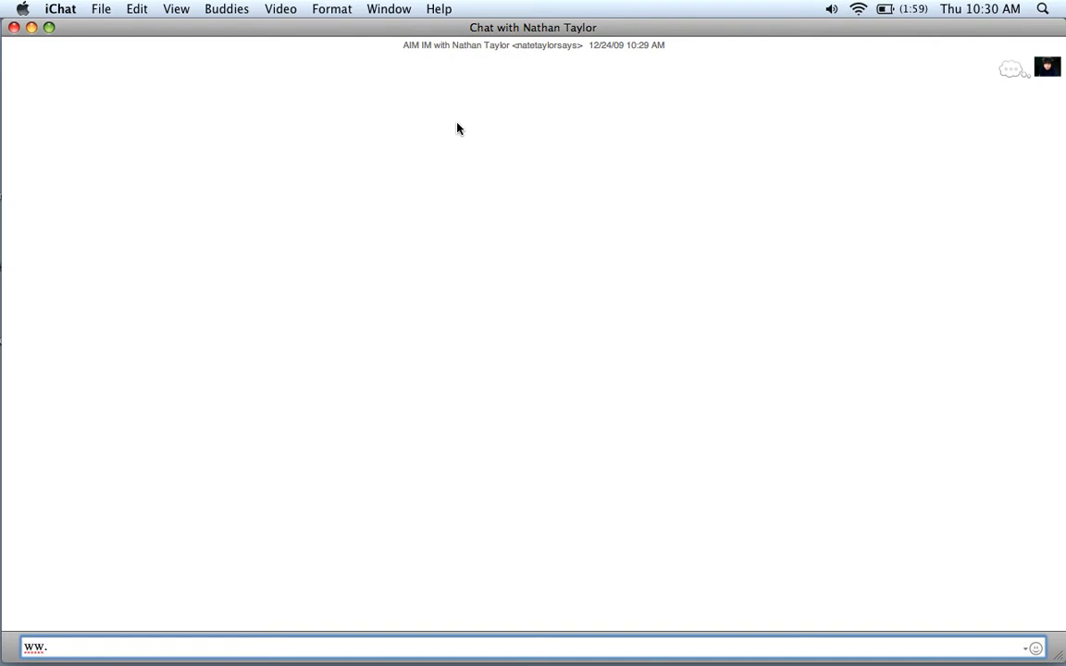
type("www.youtub")
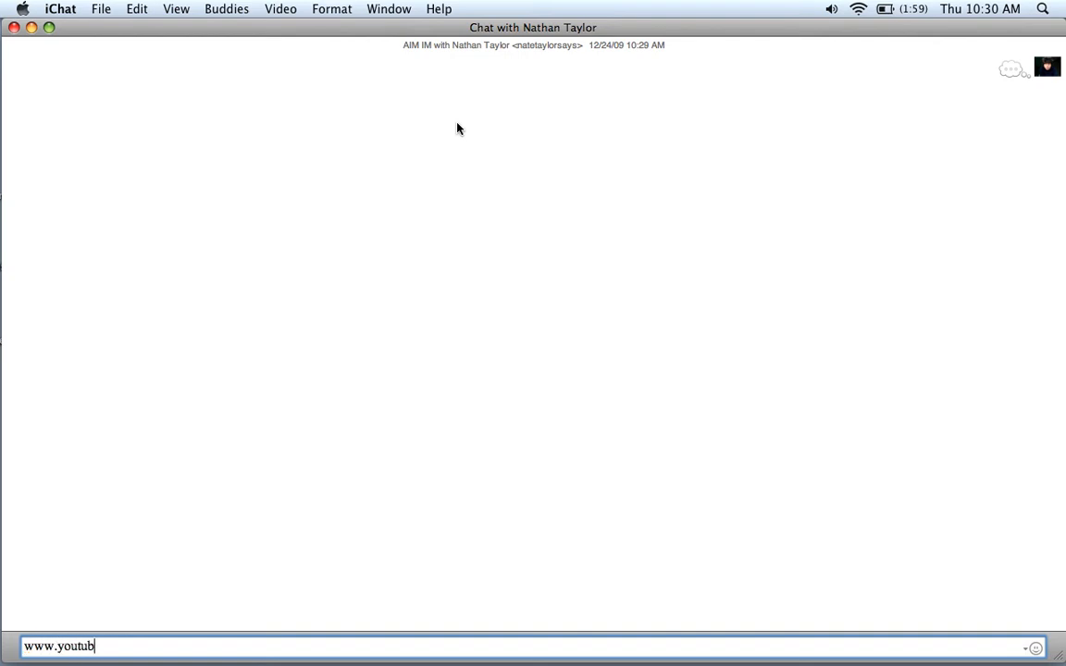
type("e,com")
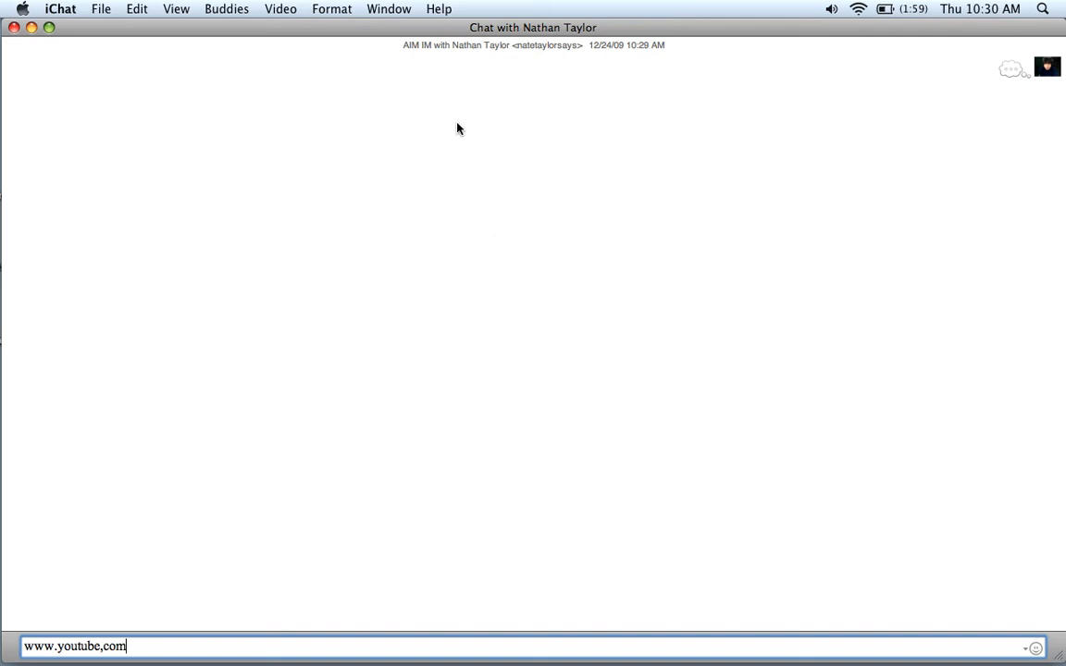
key("backspace")
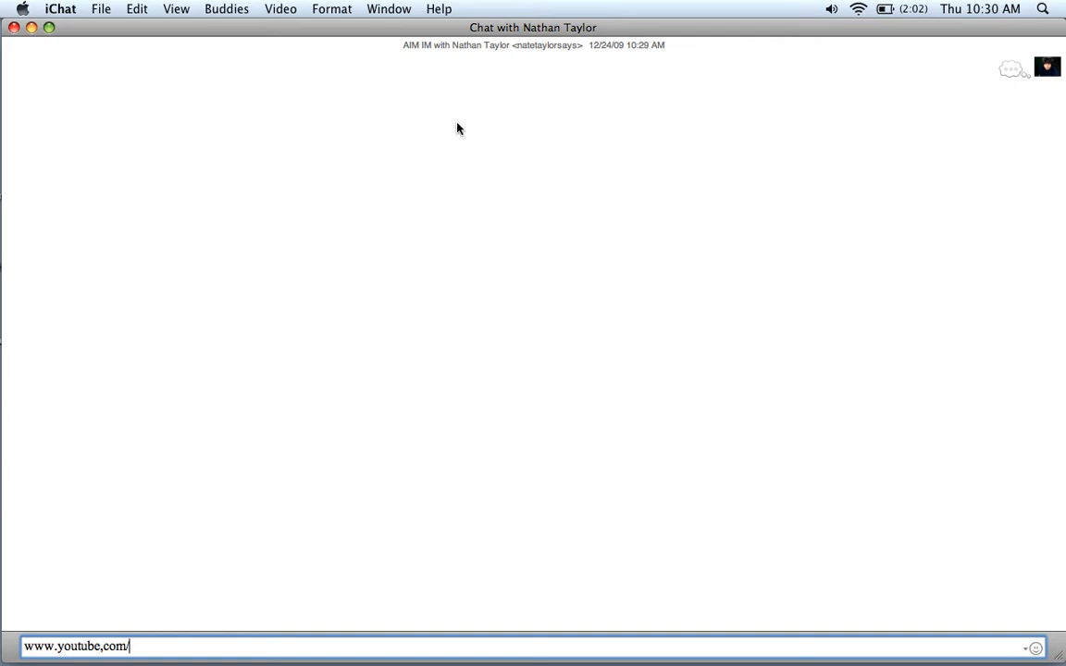
type("idiotkidztv")
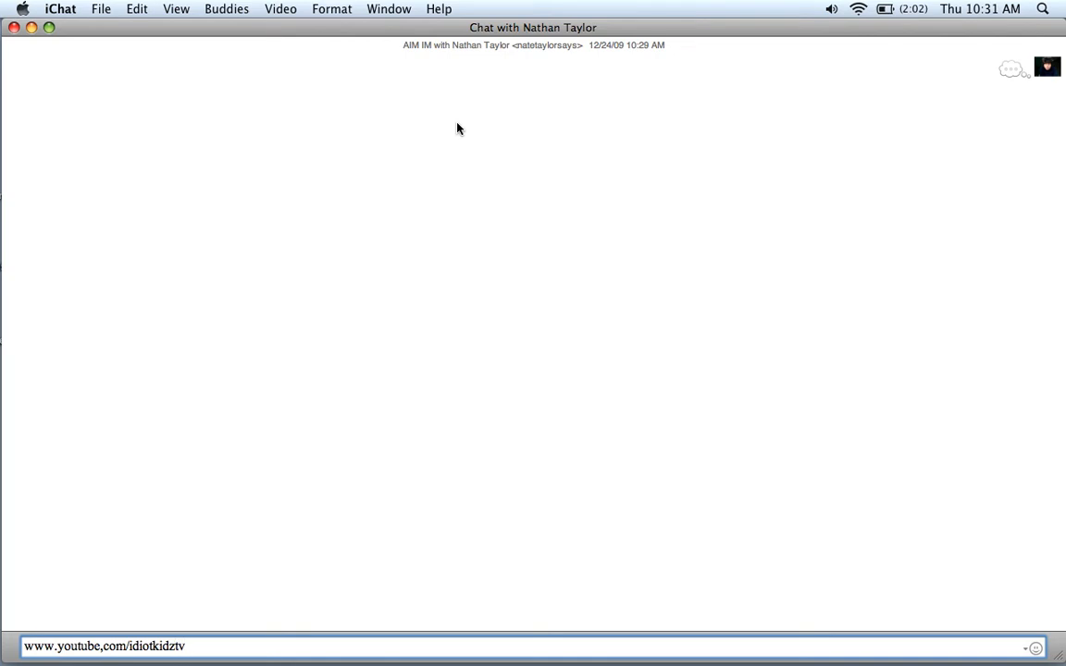
Link the selected address text to aim:goaway?message=I am playing the ps3
triple_click(105, 644)
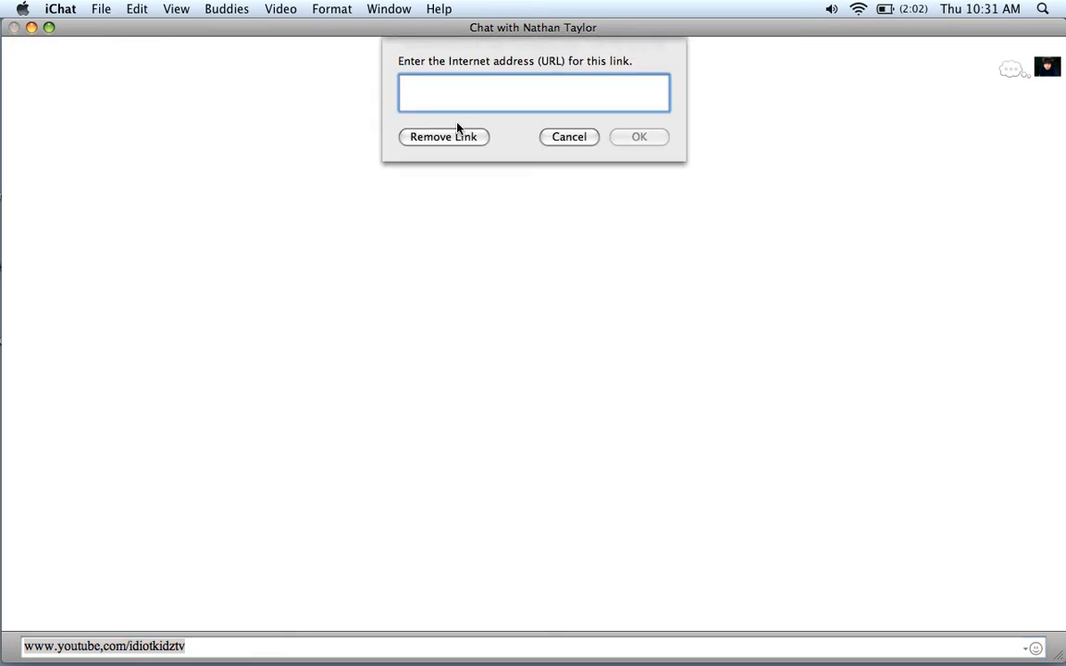
left_click(537, 95)
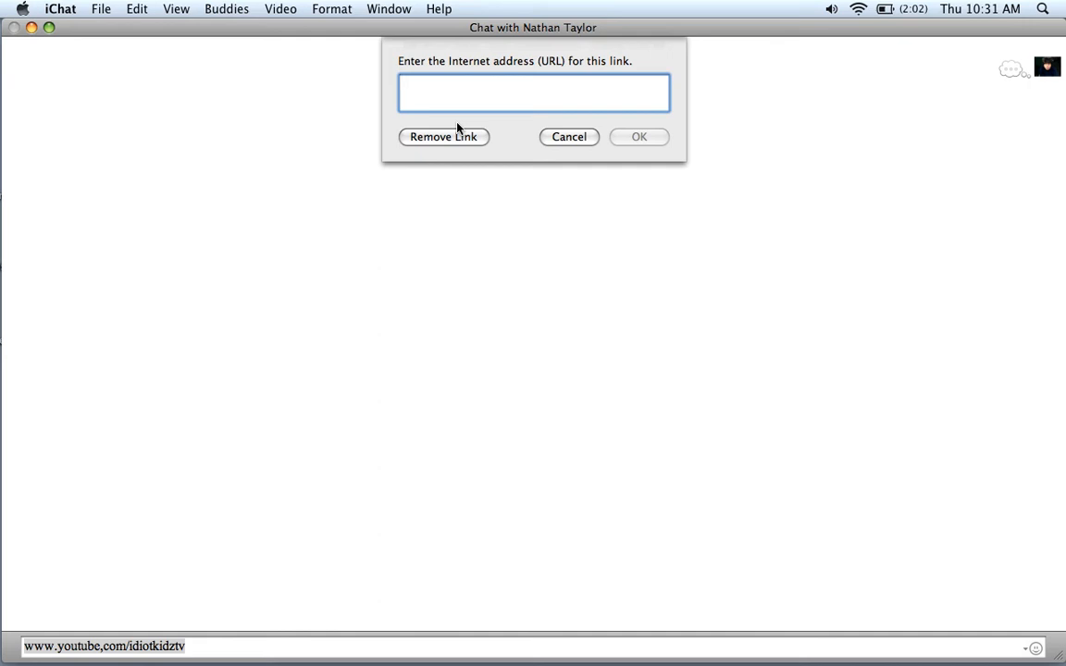
type("aim:")
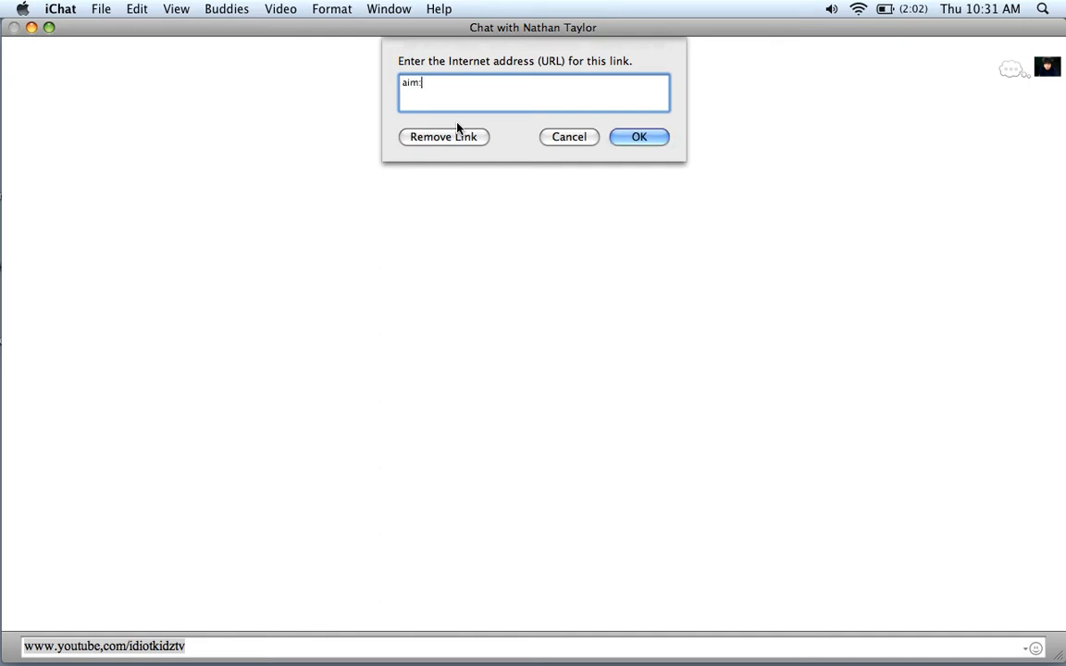
type("gowa")
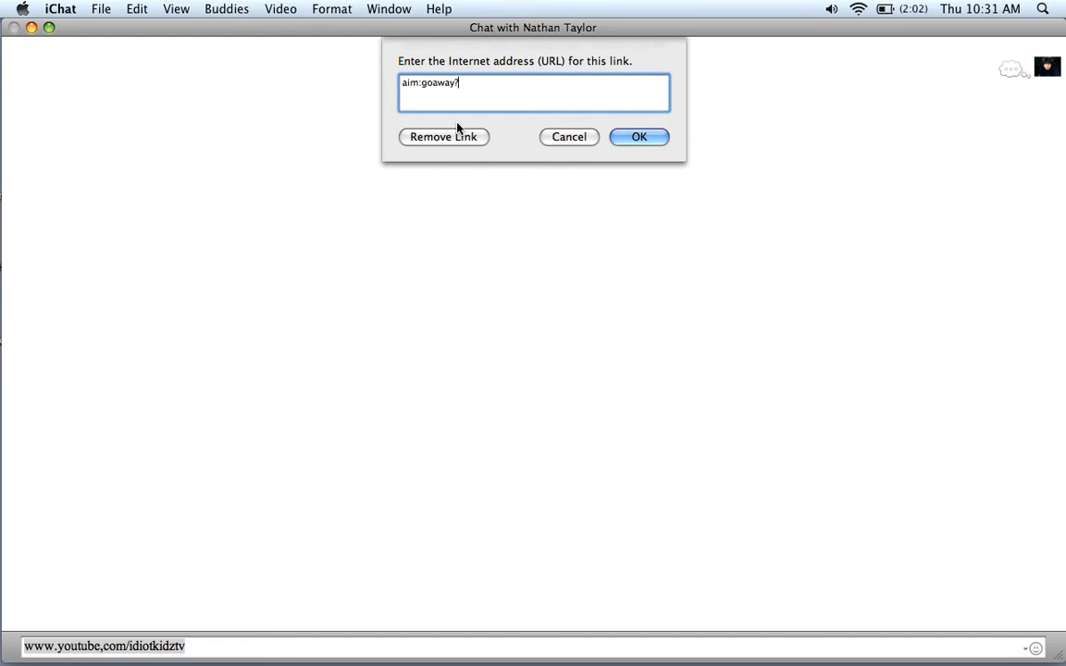
type("mes")
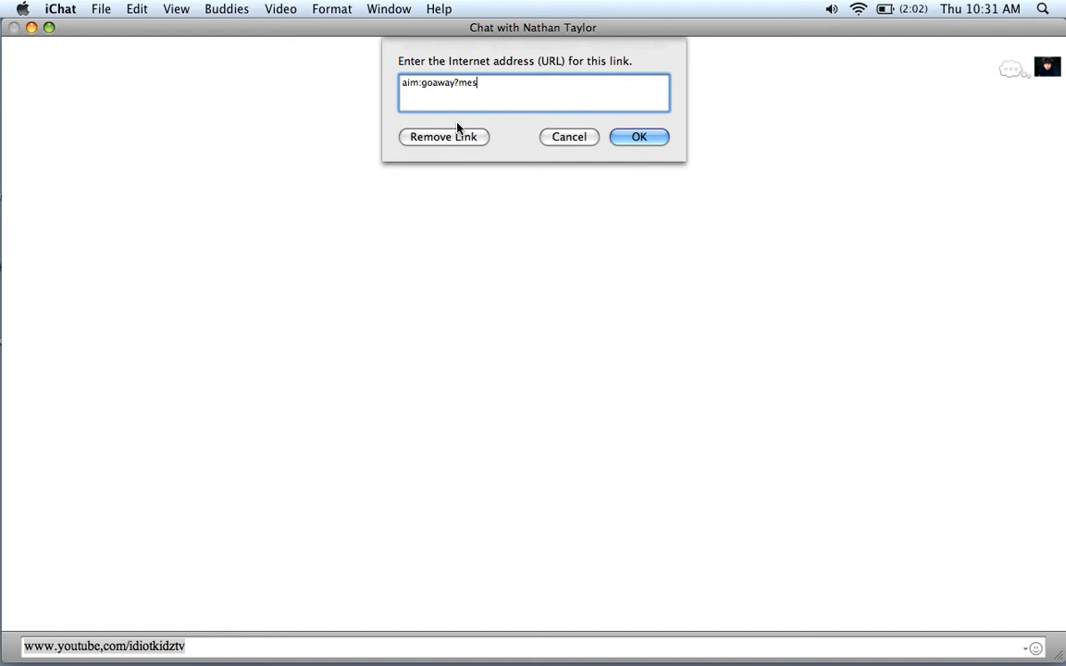
type("sage=")
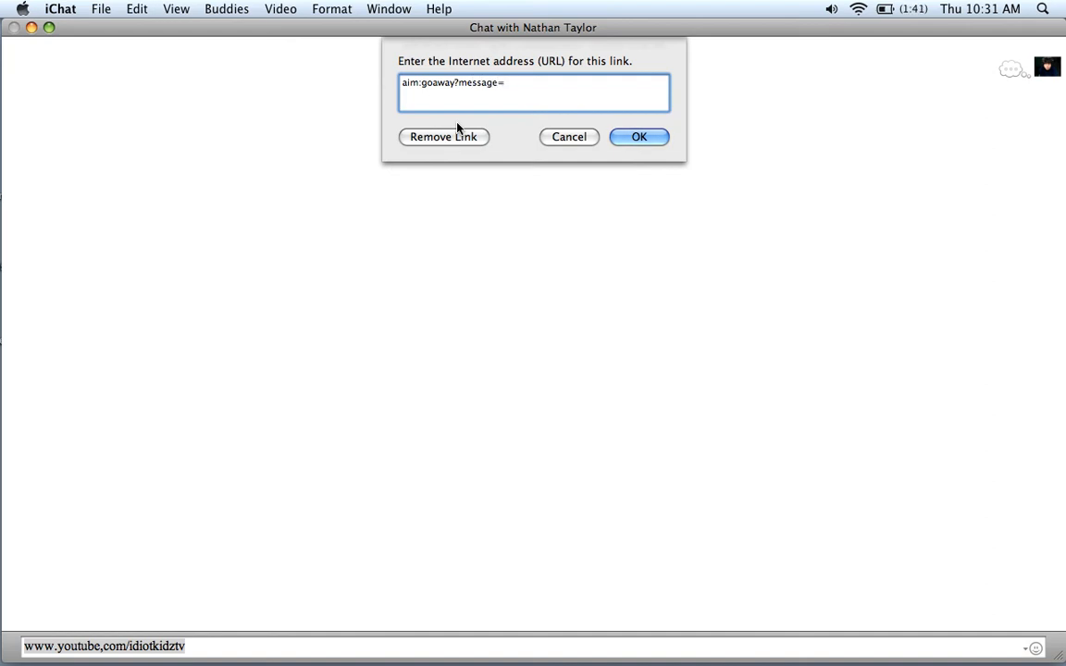
type("I am playin")
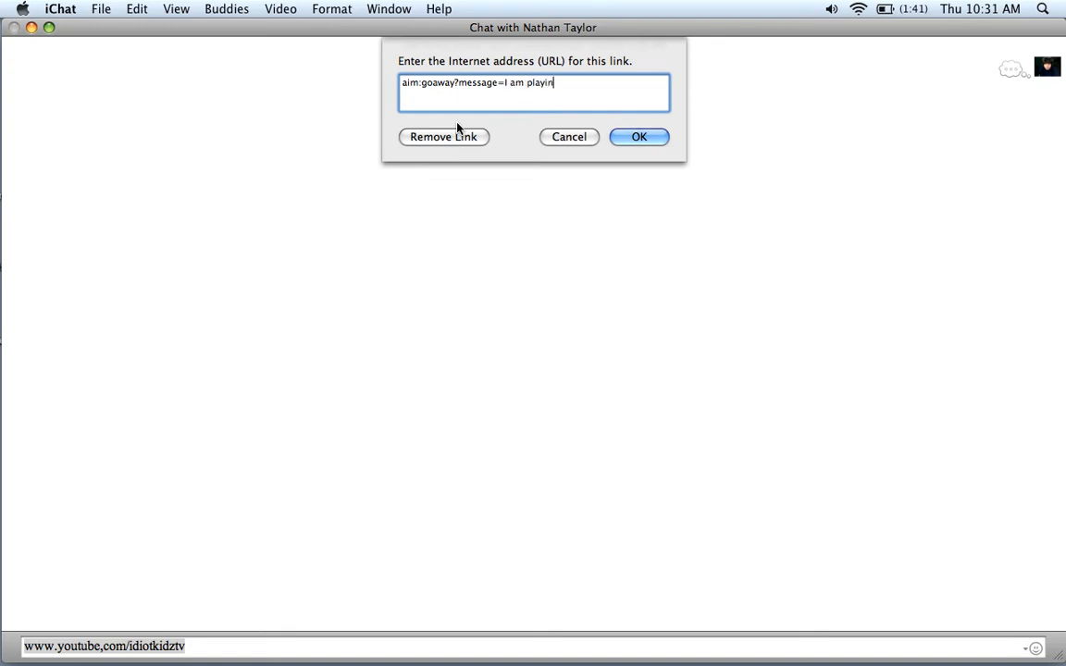
type("g the ps3")
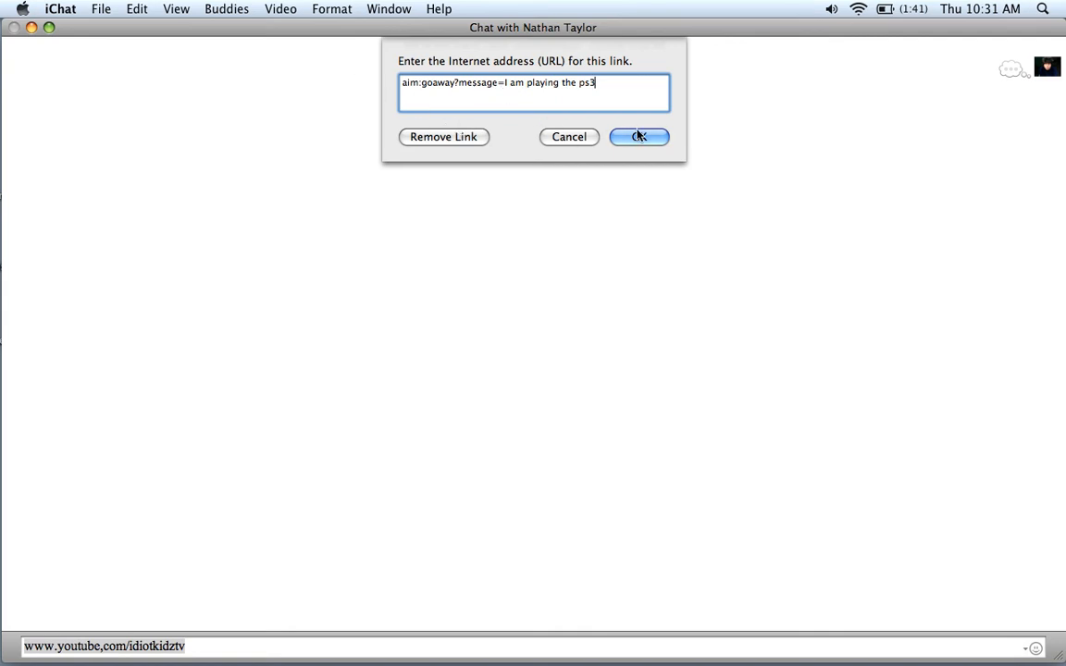
left_click(638, 136)
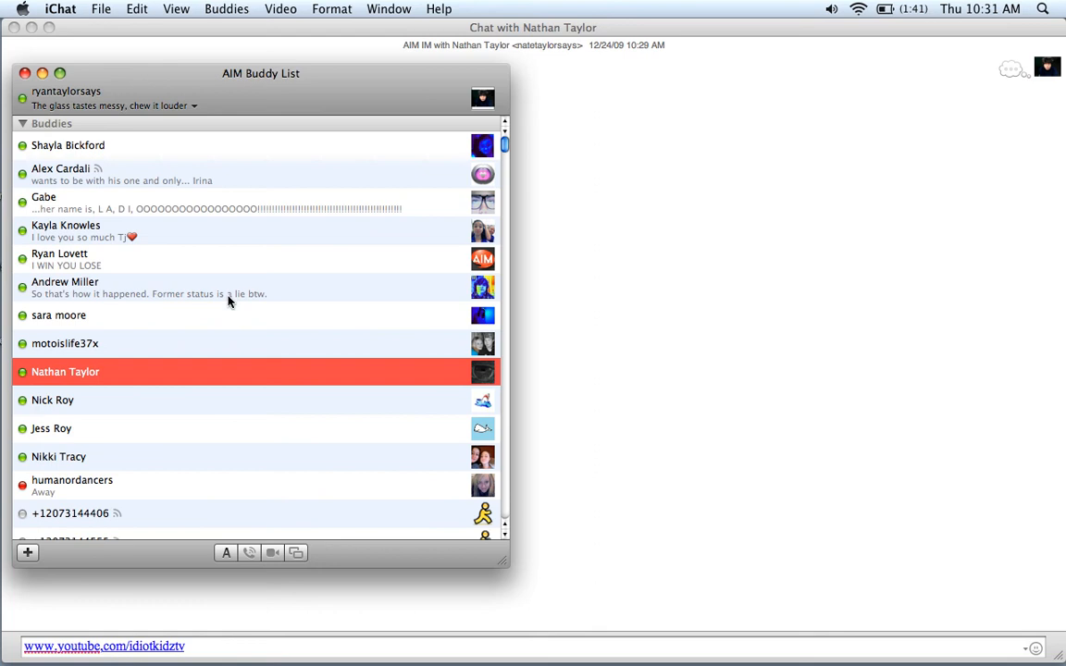
mouse_move(122, 382)
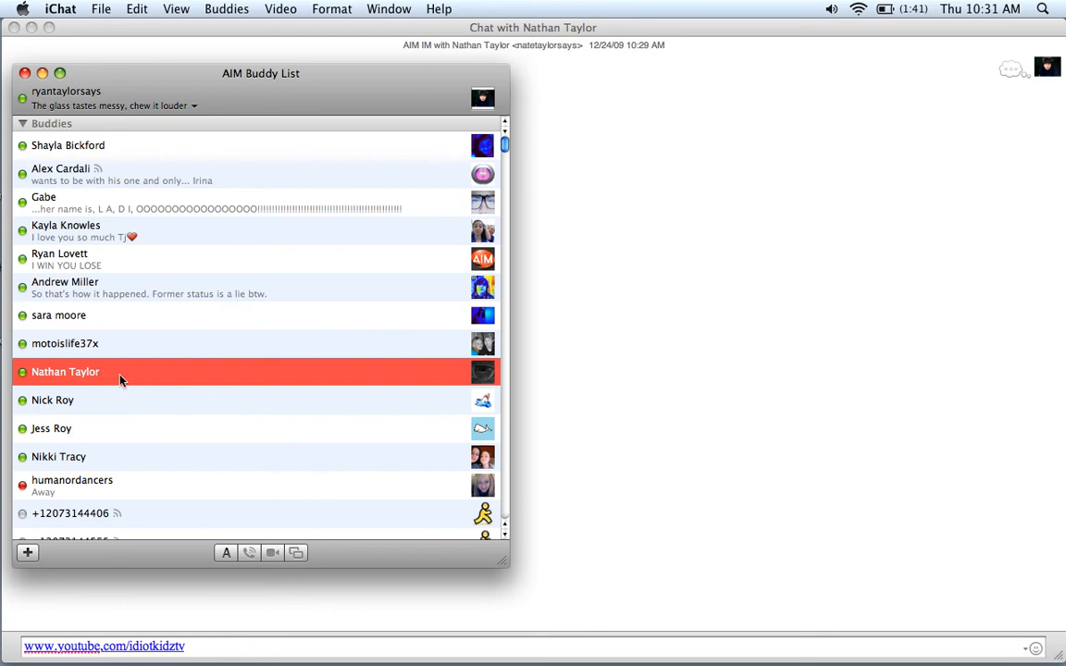
mouse_move(247, 472)
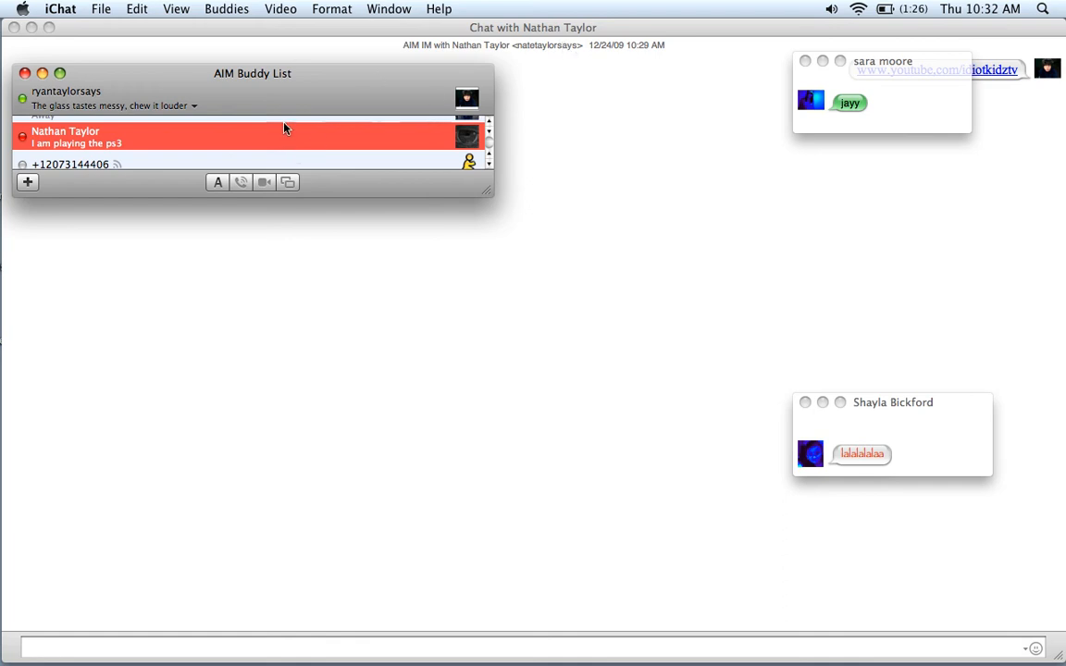
mouse_move(345, 188)
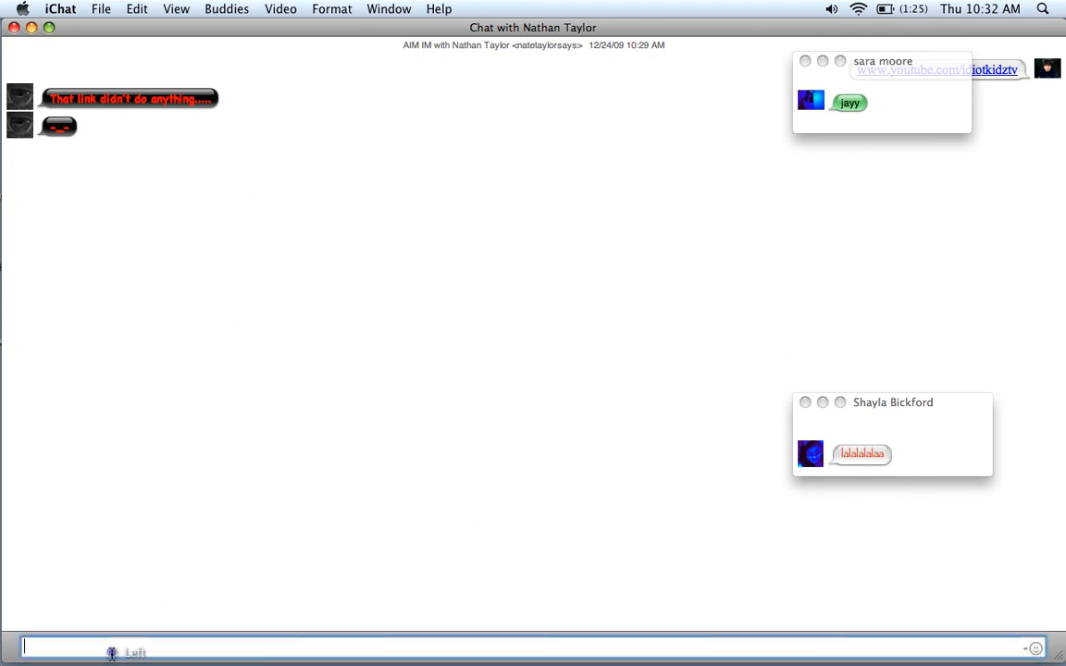
Send the buddy 'you are playing the ps3?' about his away message
type("you are")
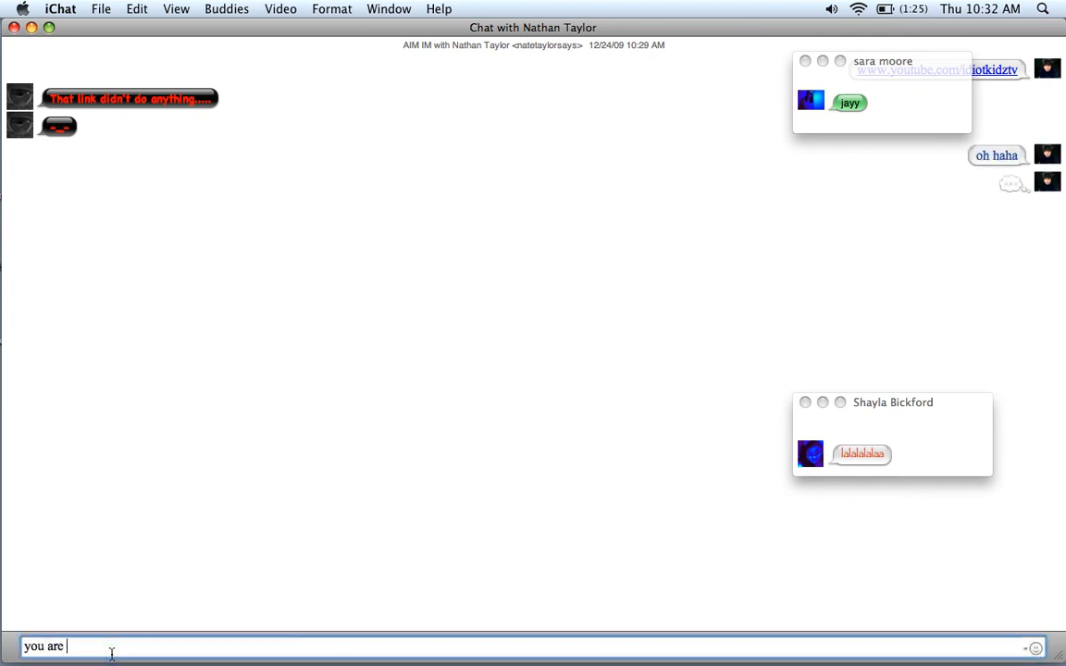
type("playin")
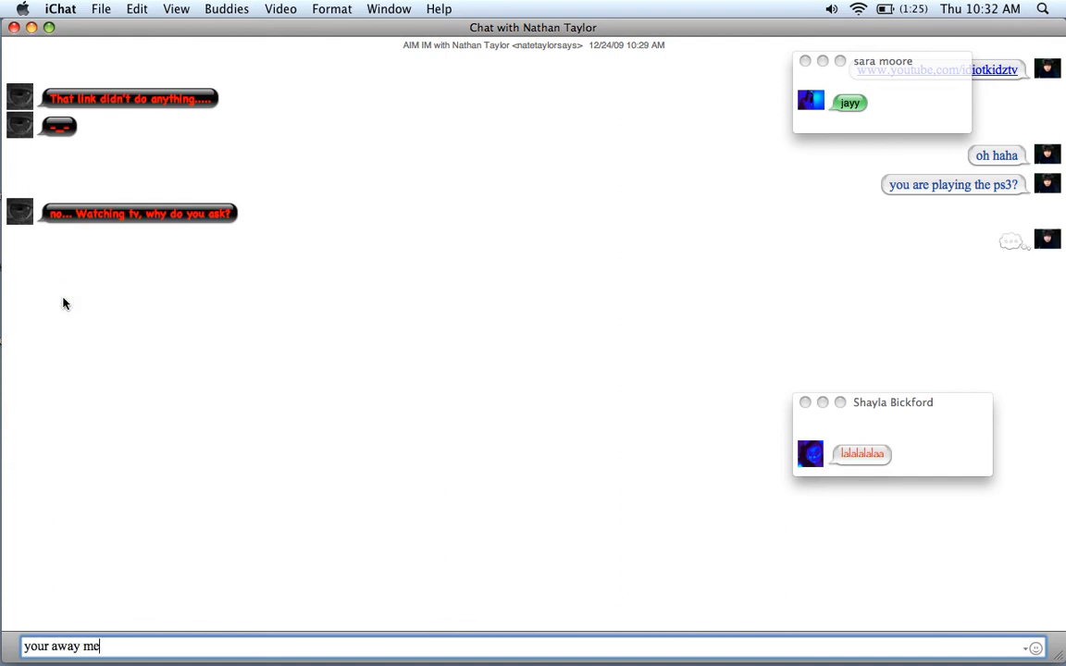
key("Return")
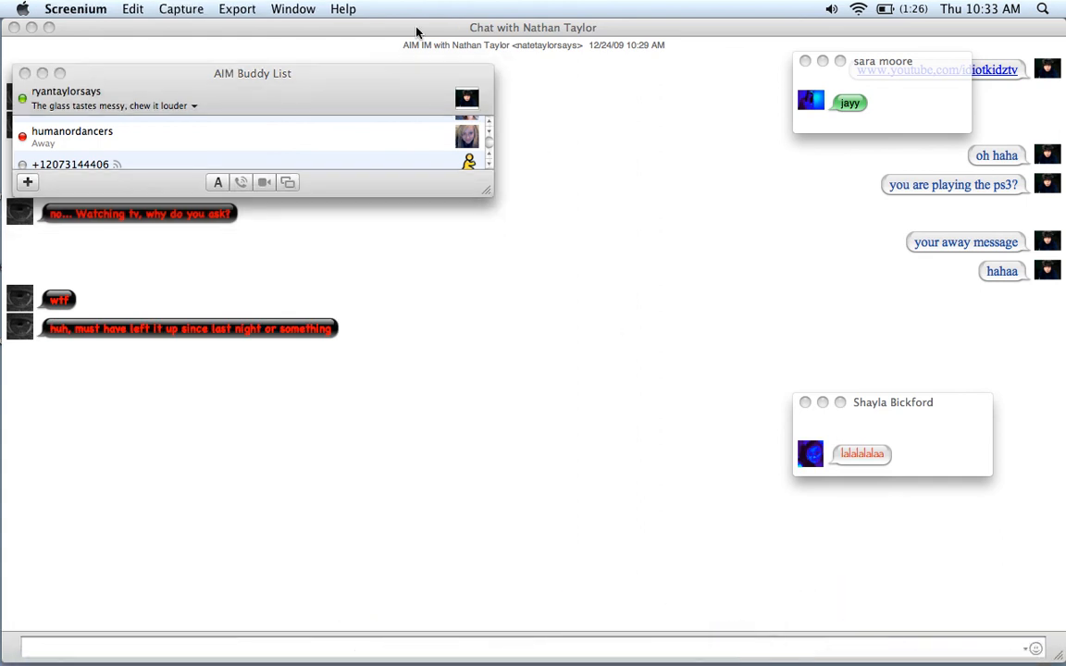
left_click(250, 9)
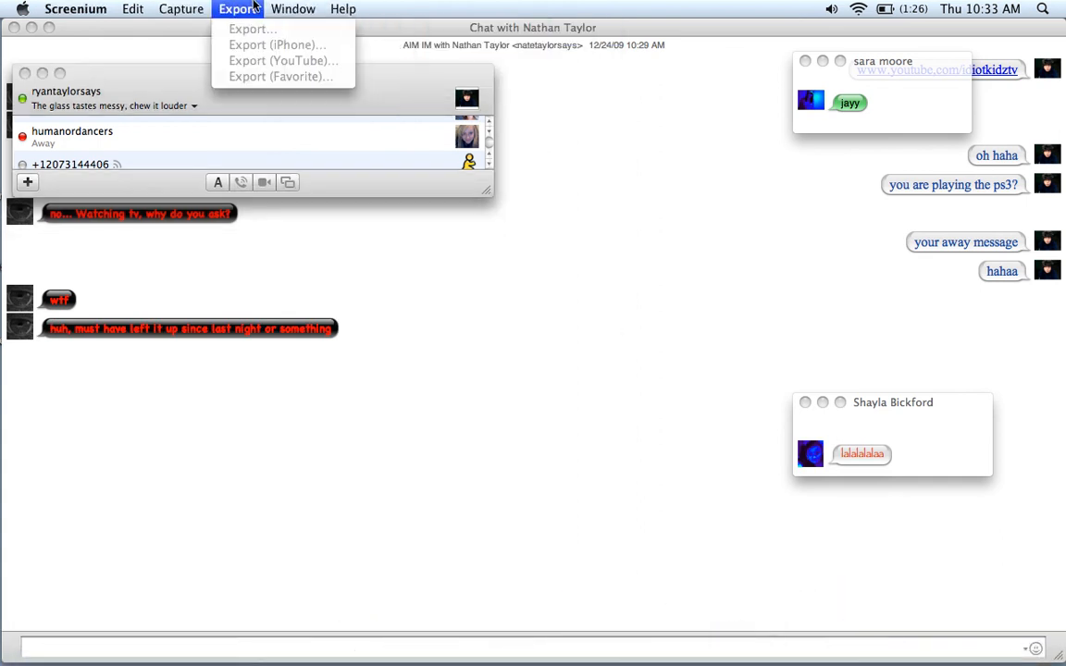